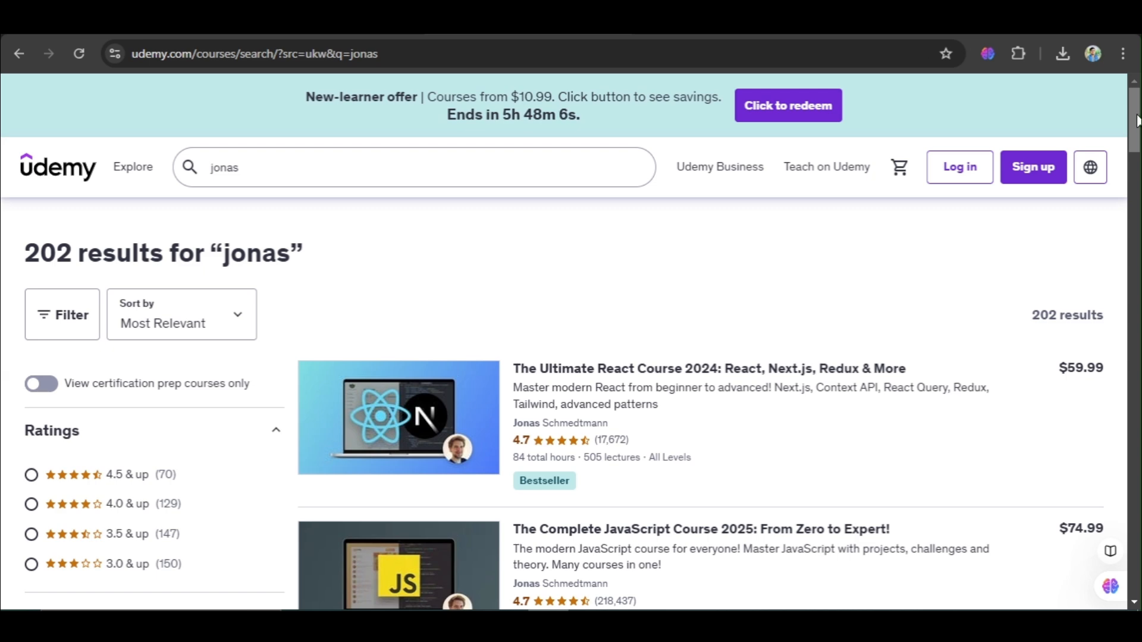
- Scroll the jonas search results down to the Node.js, Express, MongoDB & More bootcamp
{"action": "scroll", "scroll_direction": "down", "scroll_amount": 3}
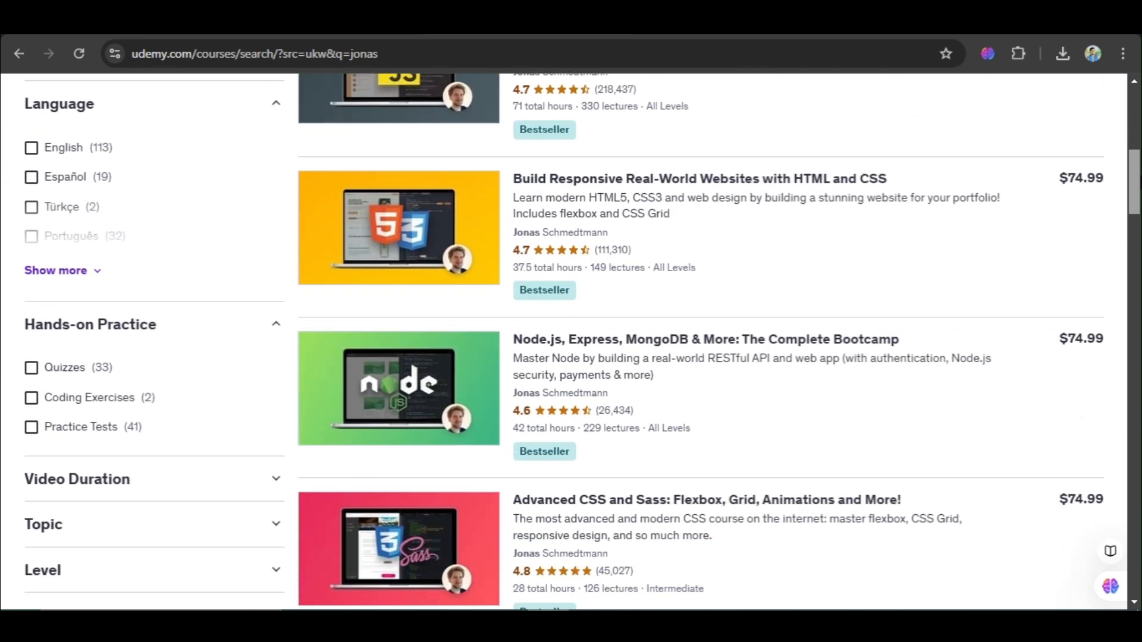
{"action": "scroll", "scroll_direction": "down", "scroll_amount": 3}
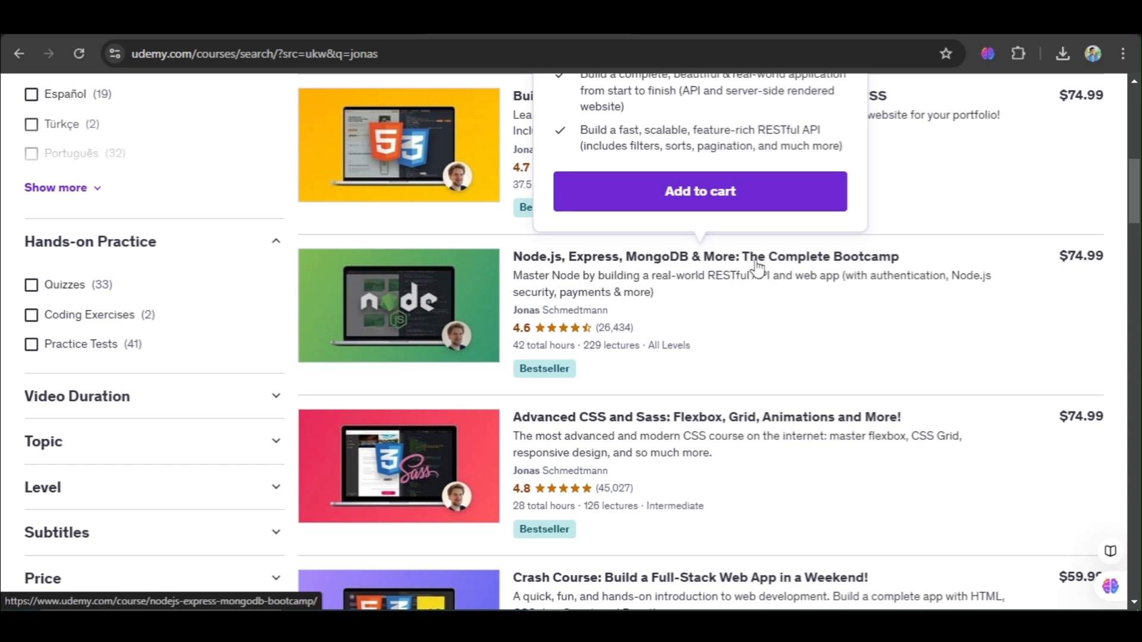
{"action": "mouse_move", "coordinate": [1018, 270]}
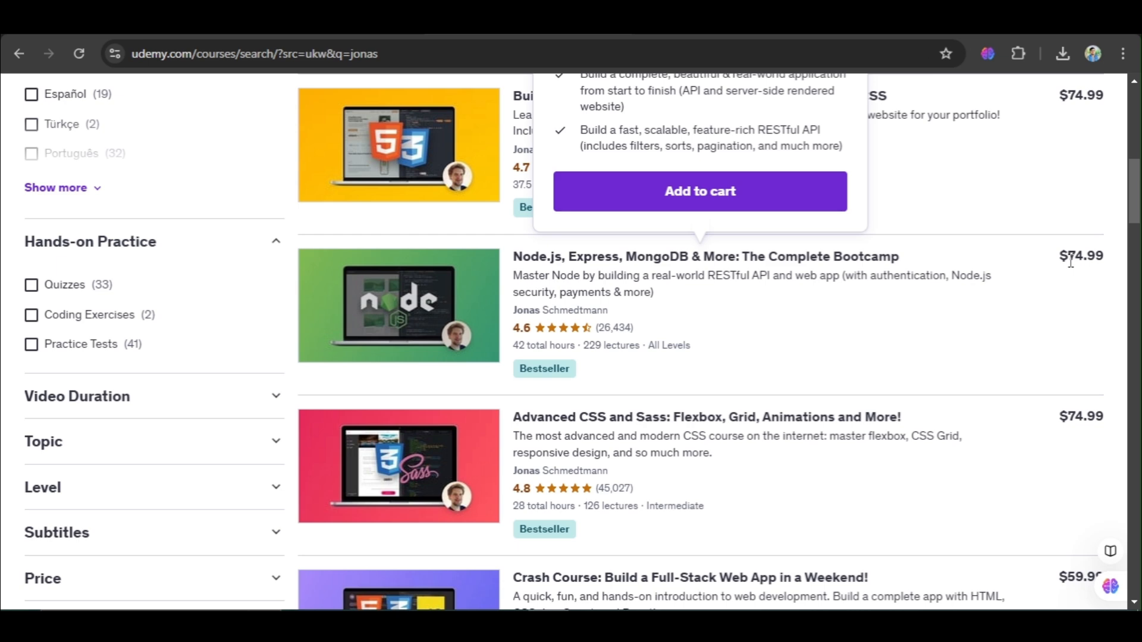
{"action": "mouse_move", "coordinate": [760, 290]}
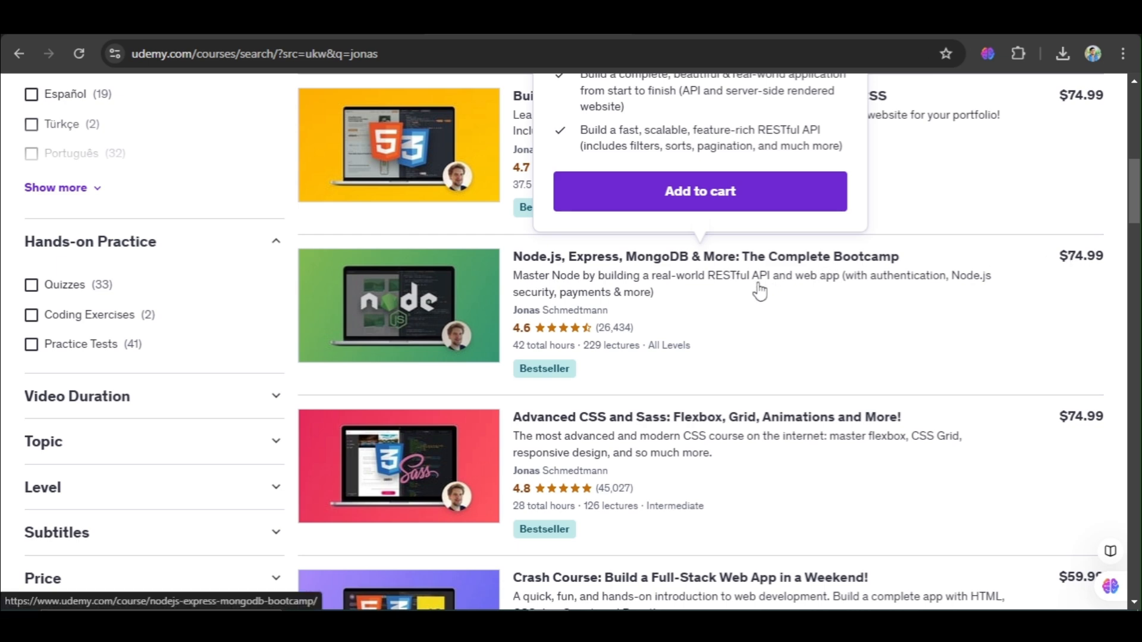
{"action": "mouse_move", "coordinate": [915, 257]}
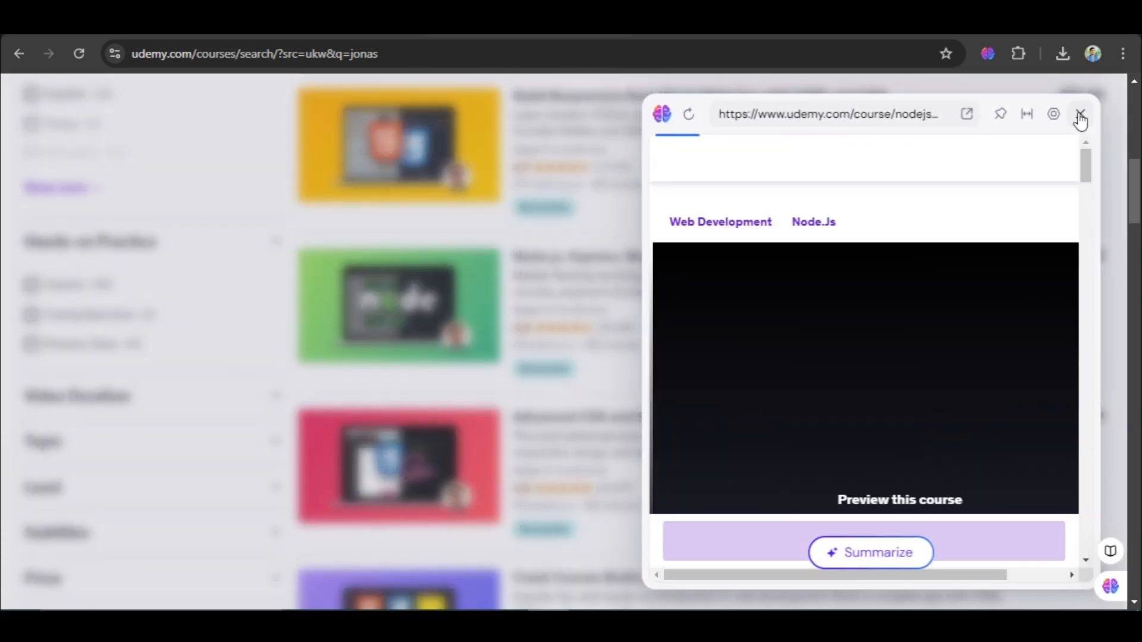
- Open the Node.js bootcamp's full Udemy course page and select its title for copying
{"action": "left_click", "coordinate": [1080, 115]}
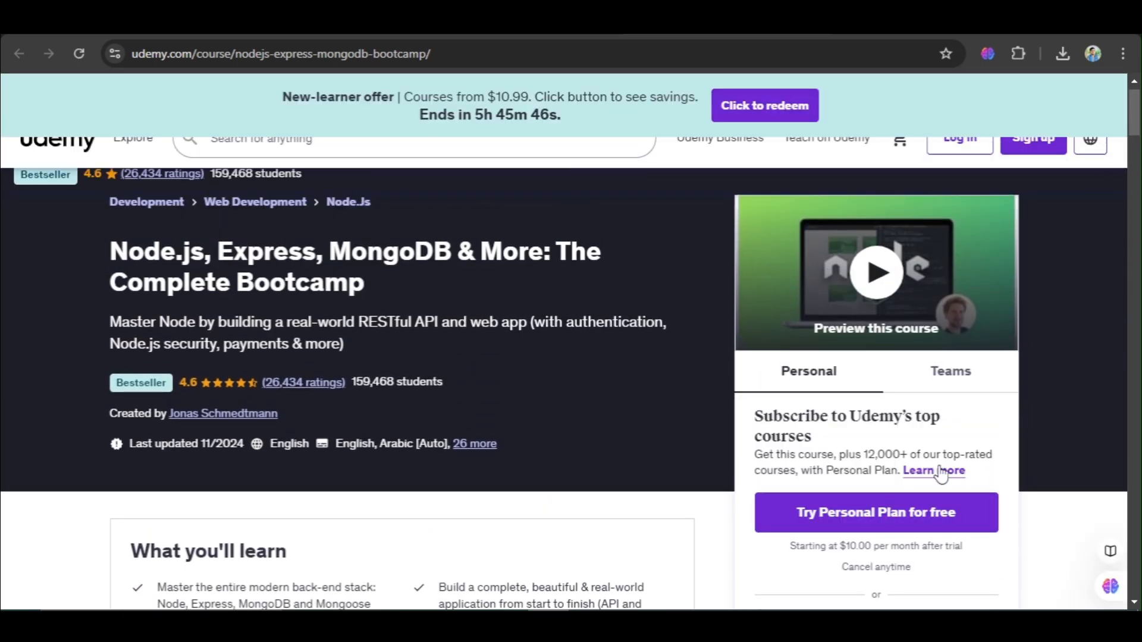
{"action": "scroll", "scroll_direction": "down", "scroll_amount": 3}
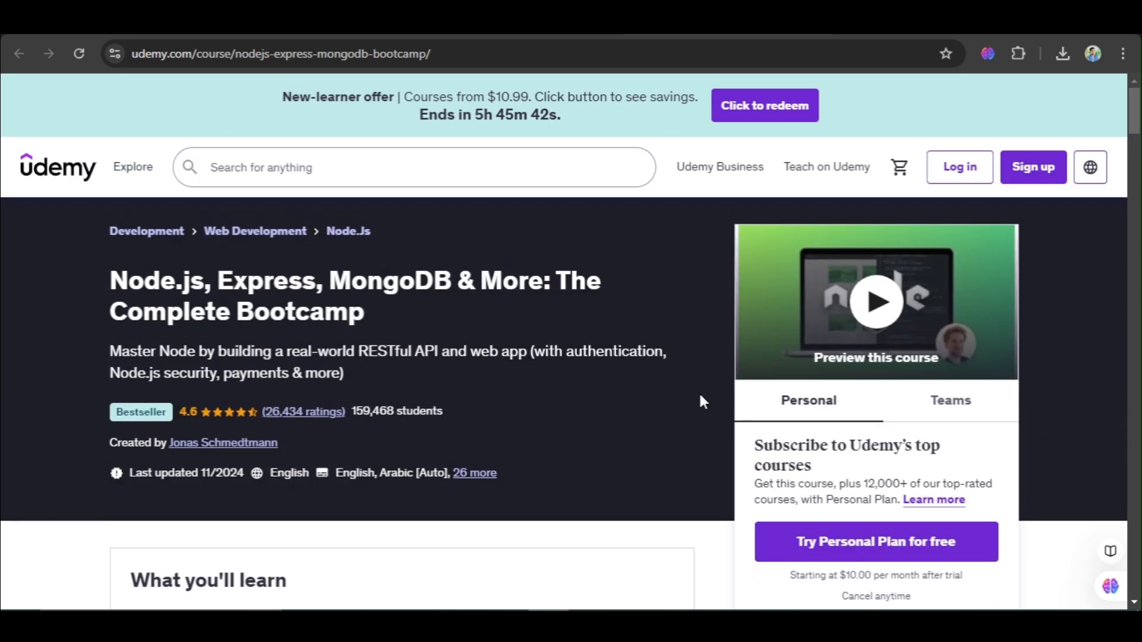
{"action": "mouse_move", "coordinate": [500, 340]}
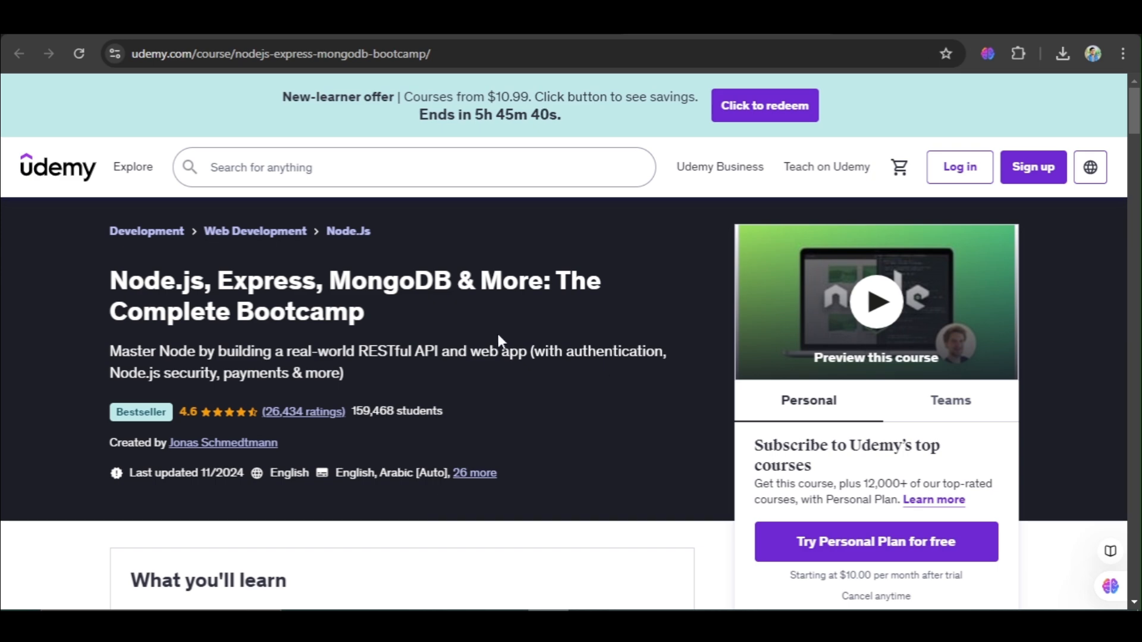
{"action": "double_click", "coordinate": [299, 311]}
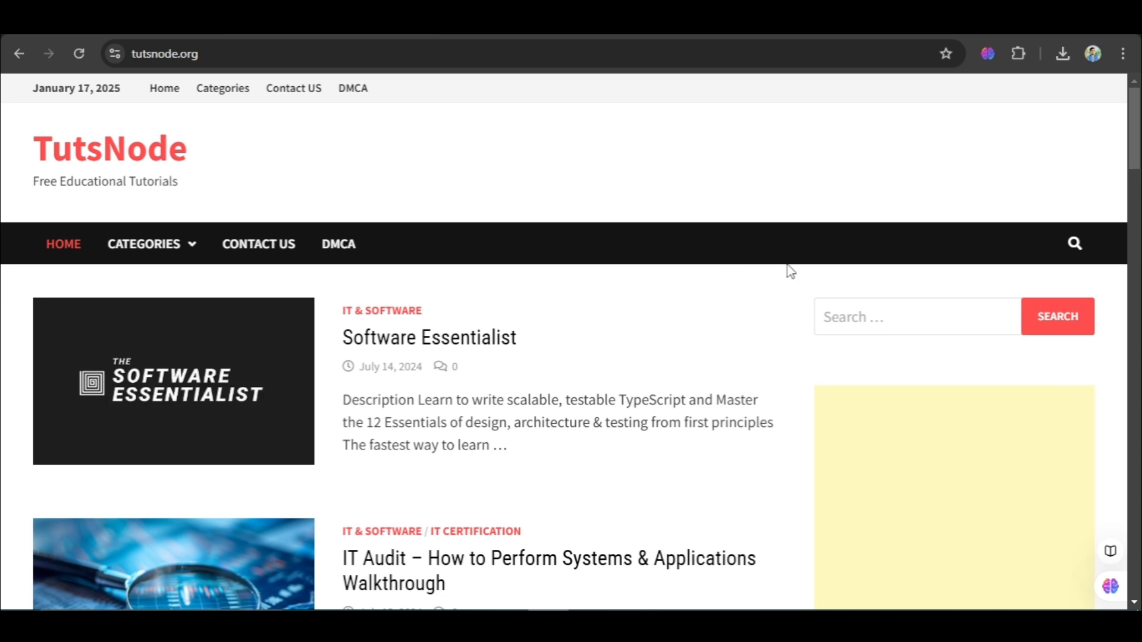
- Search TutsNode for 'Node.js, Express, MongoDB & More: The Complete Bootcamp' and review the results
{"action": "left_click", "coordinate": [917, 316]}
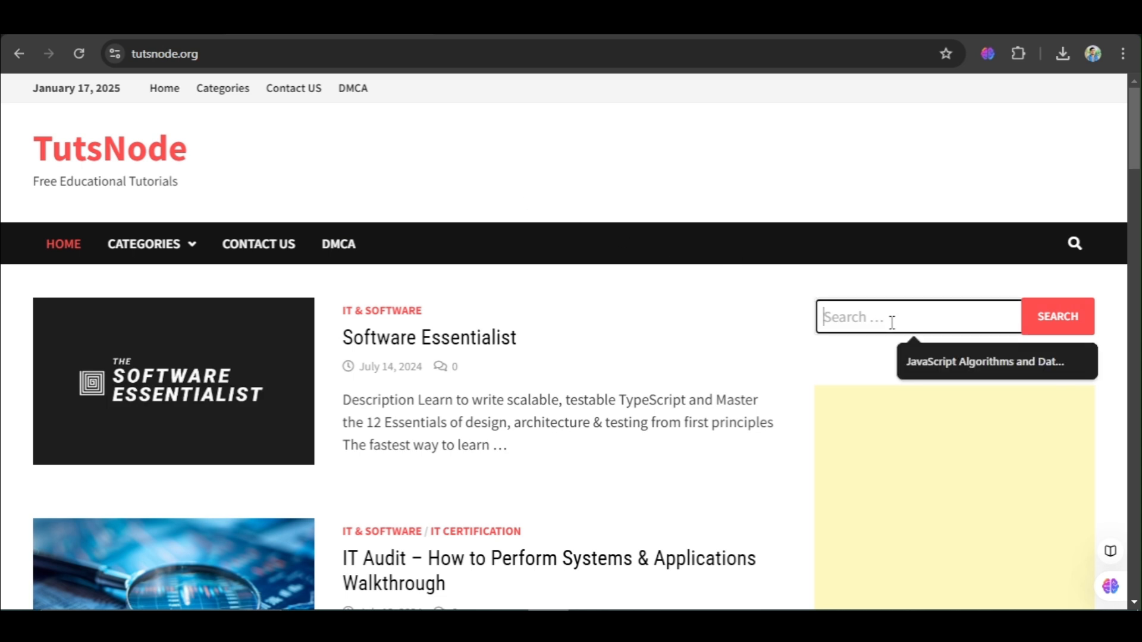
{"action": "type", "text": "ore: The Complete Bootcamp"}
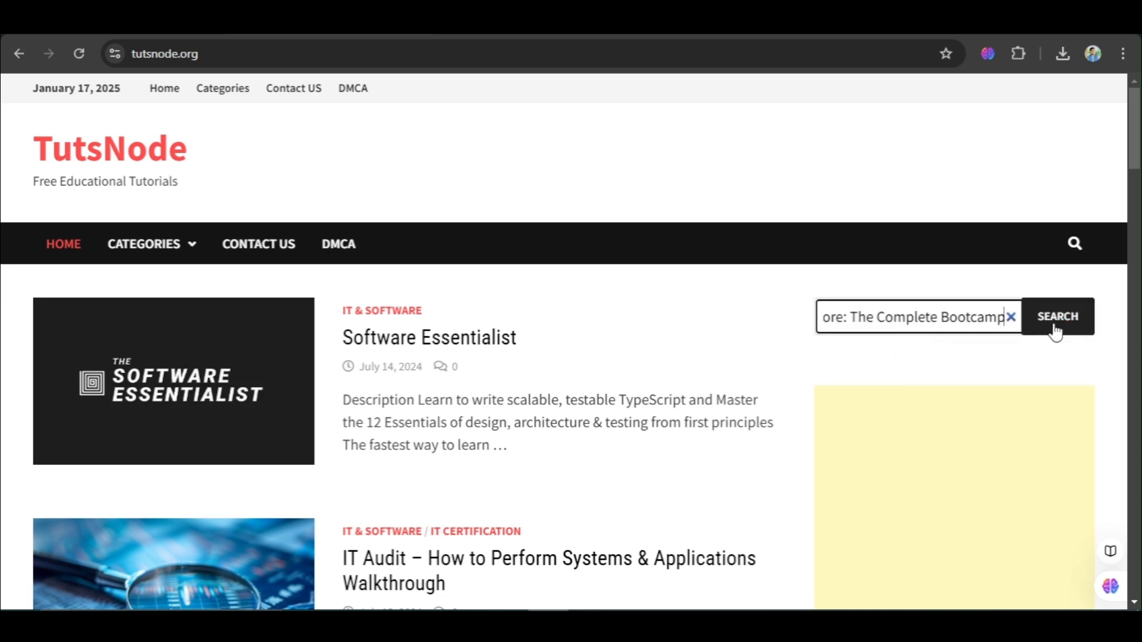
{"action": "left_click", "coordinate": [1057, 315]}
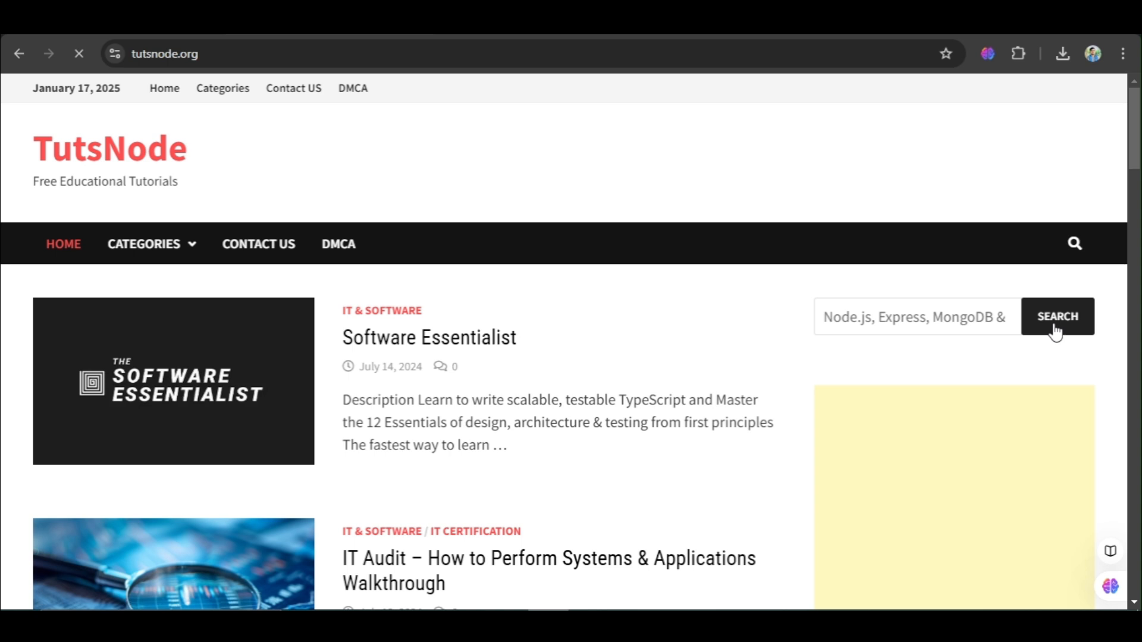
{"action": "left_click", "coordinate": [1057, 315]}
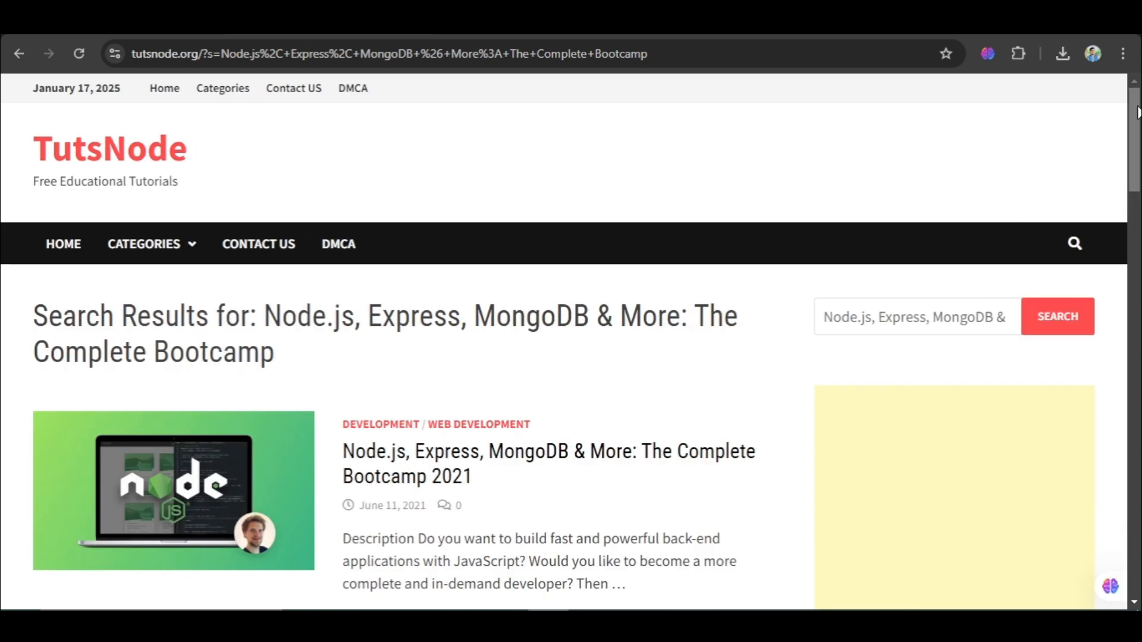
{"action": "scroll", "scroll_direction": "down", "scroll_amount": 3}
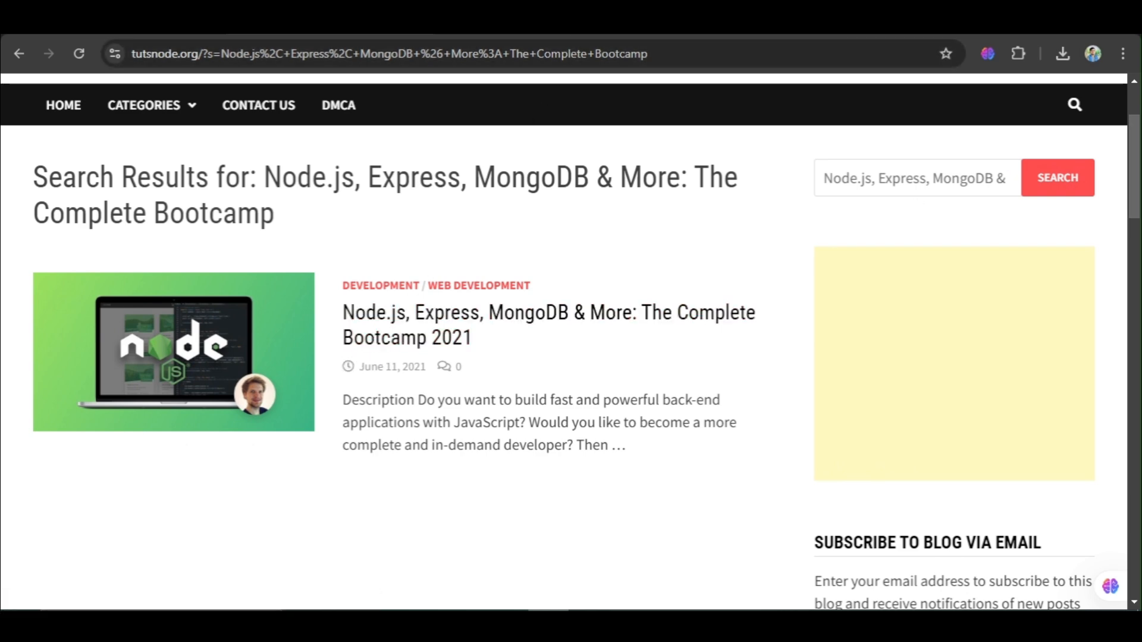
{"action": "left_click", "coordinate": [547, 325]}
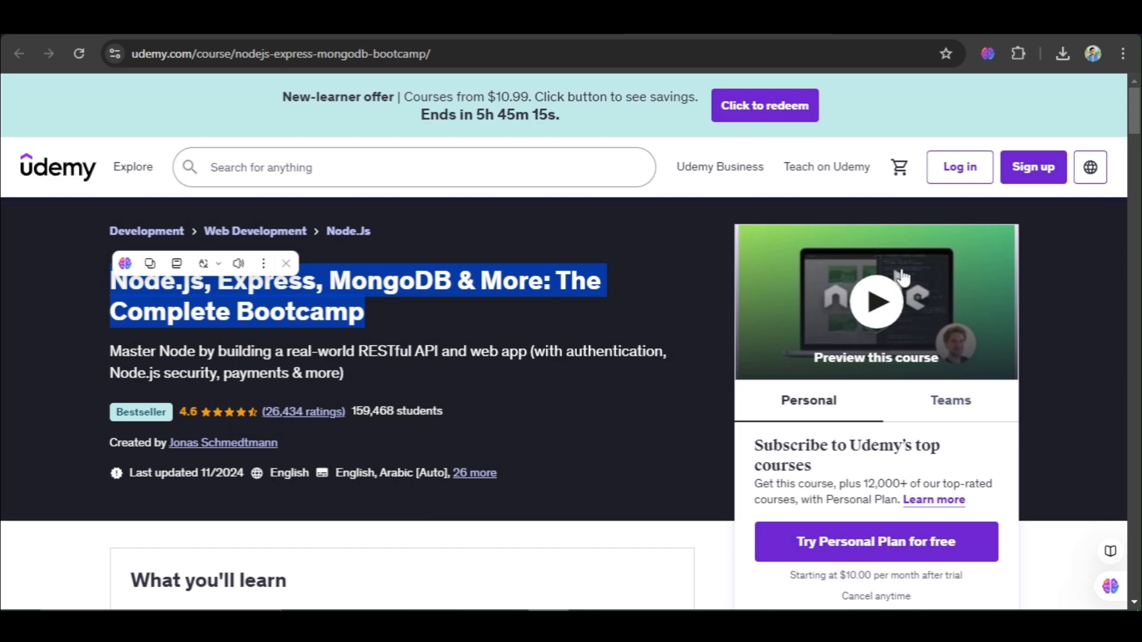
{"action": "scroll", "scroll_direction": "down", "scroll_amount": 3}
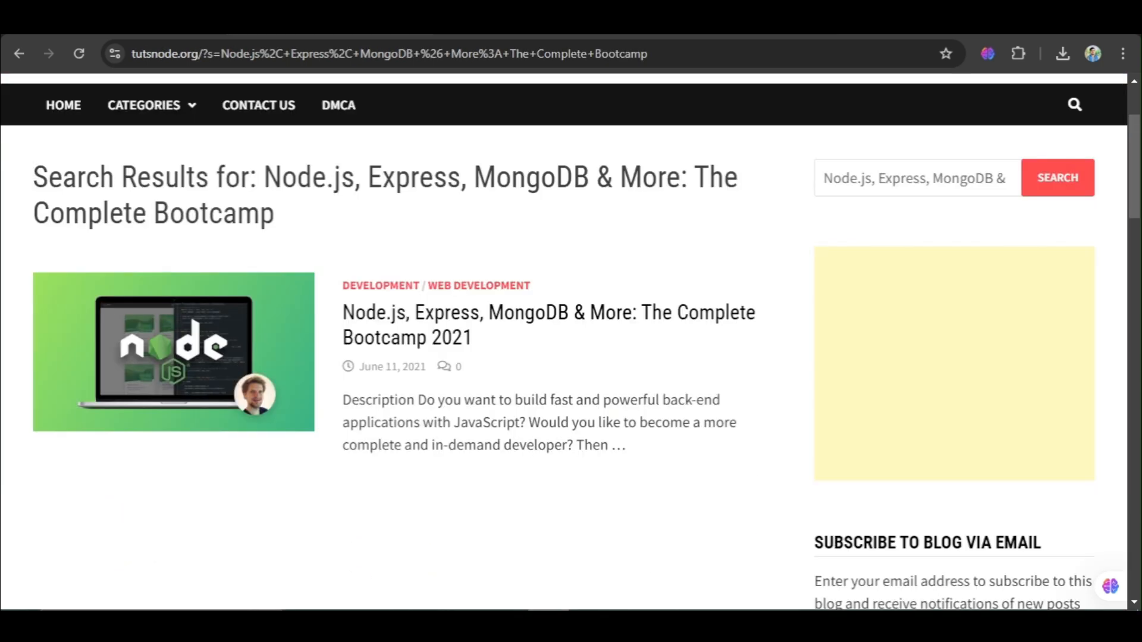
{"action": "mouse_move", "coordinate": [408, 315]}
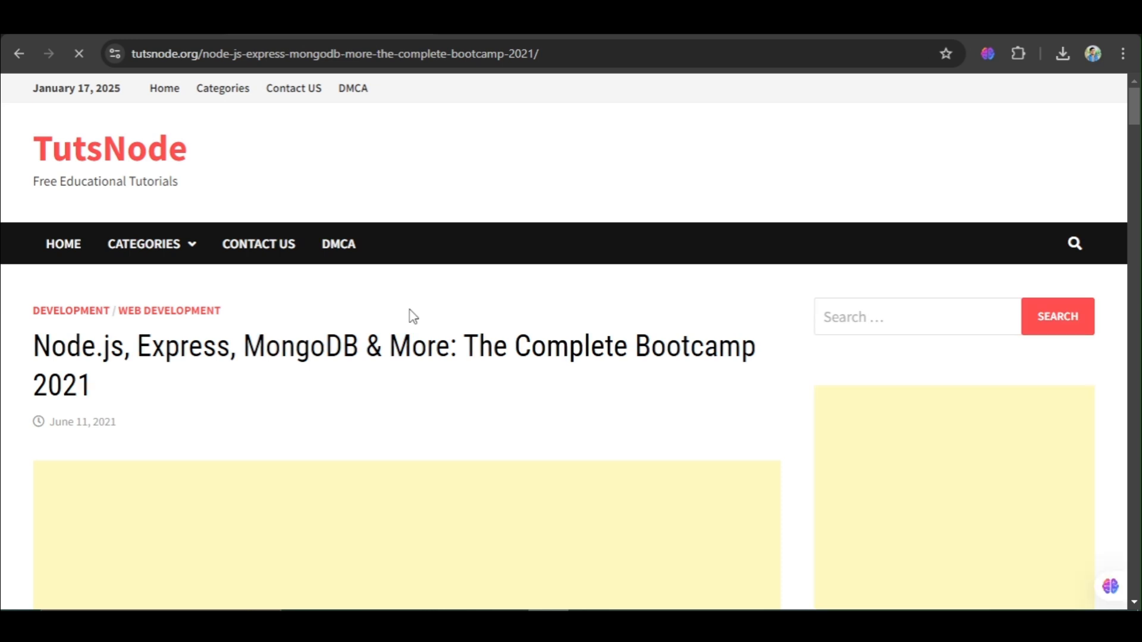
{"action": "mouse_move", "coordinate": [996, 221]}
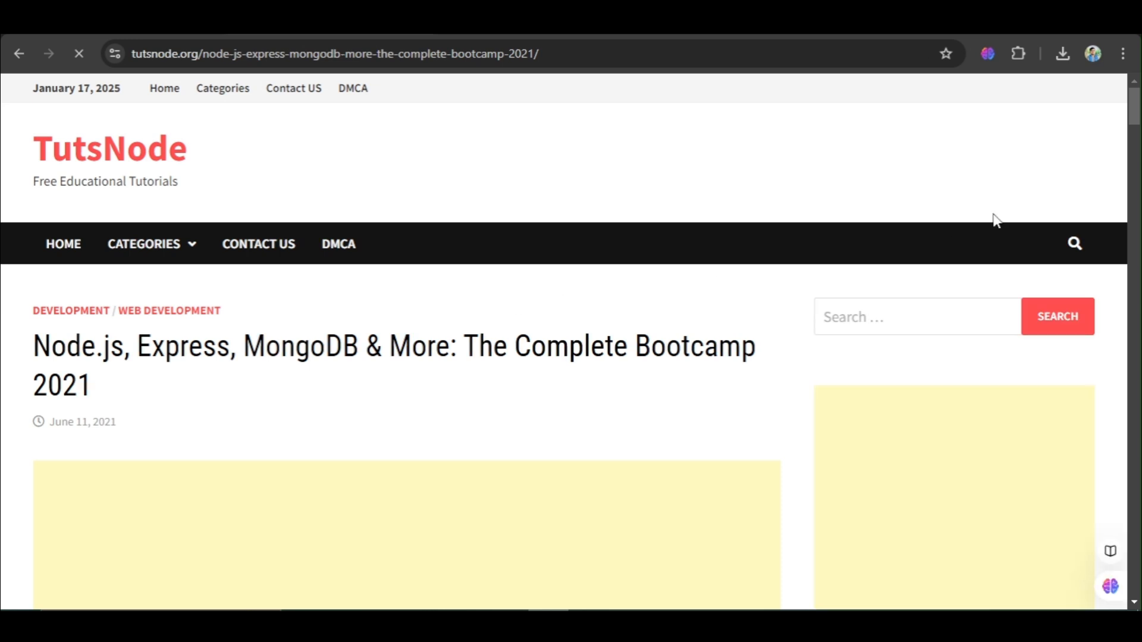
- Scroll the 2021 bootcamp post down to its Download Links section with the torrent link
{"action": "scroll", "scroll_direction": "down", "scroll_amount": 3}
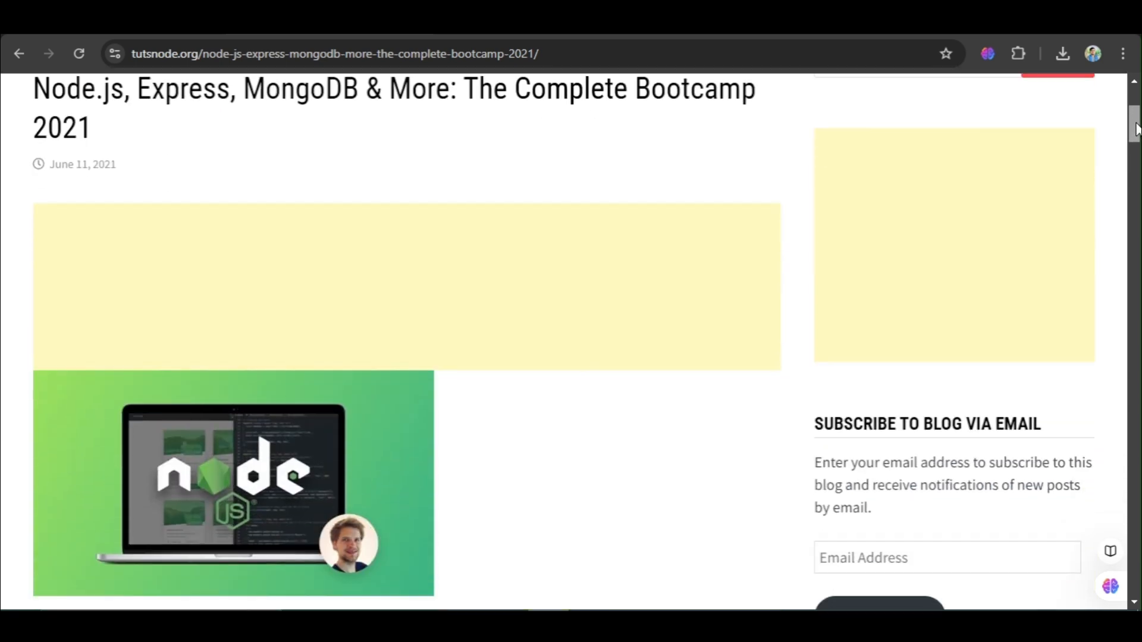
{"action": "scroll", "scroll_direction": "down", "scroll_amount": 3}
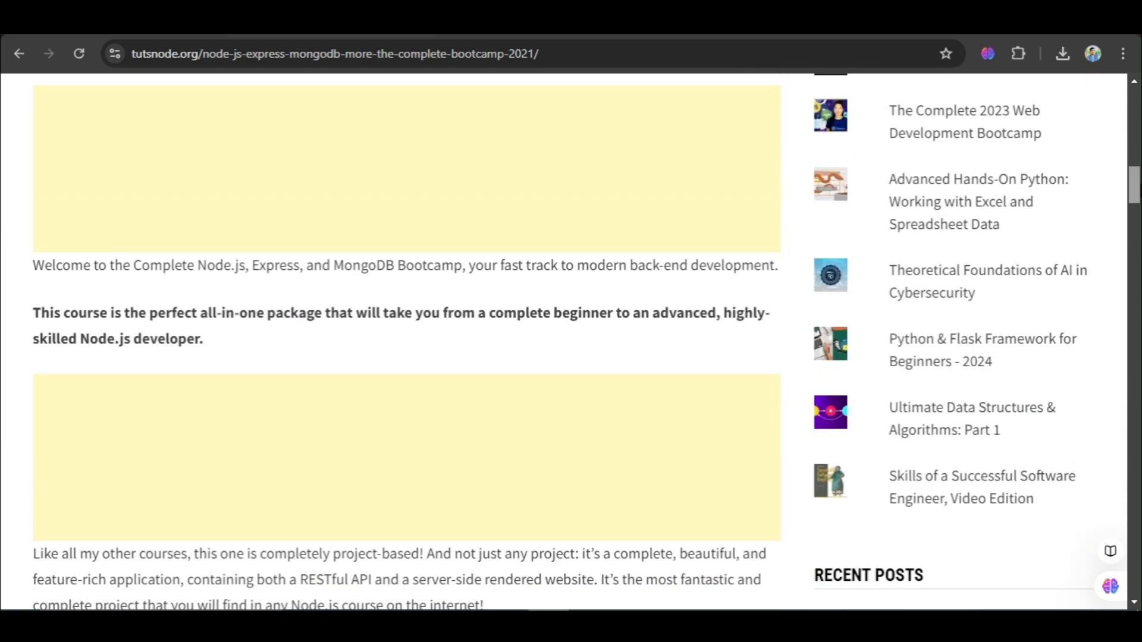
{"action": "scroll", "scroll_direction": "down", "scroll_amount": 3}
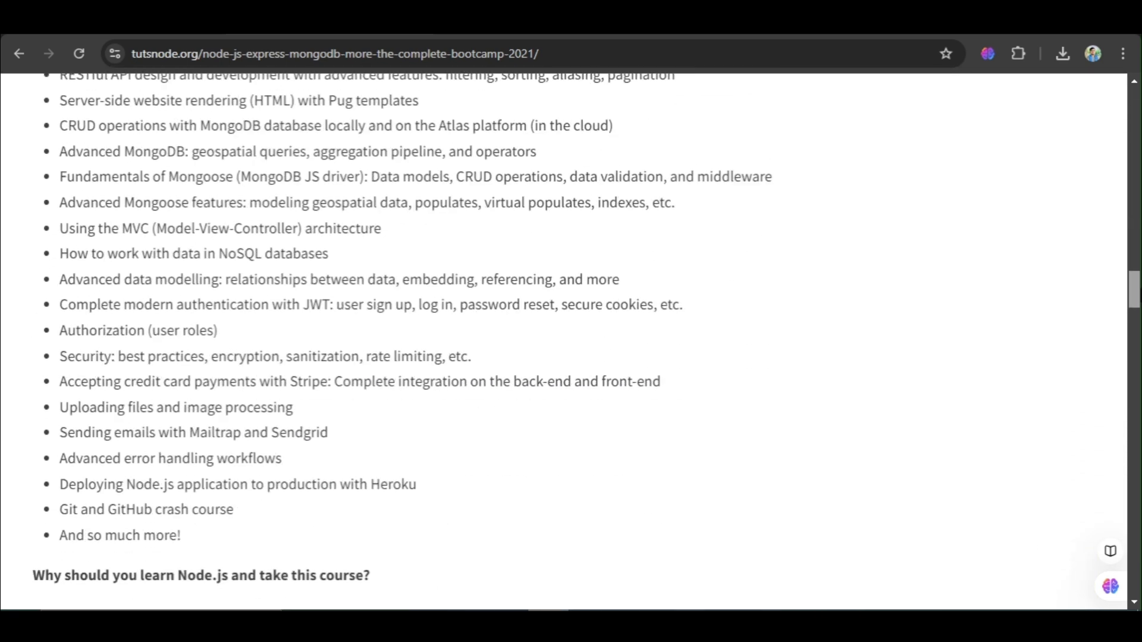
{"action": "scroll", "scroll_direction": "down", "scroll_amount": 3}
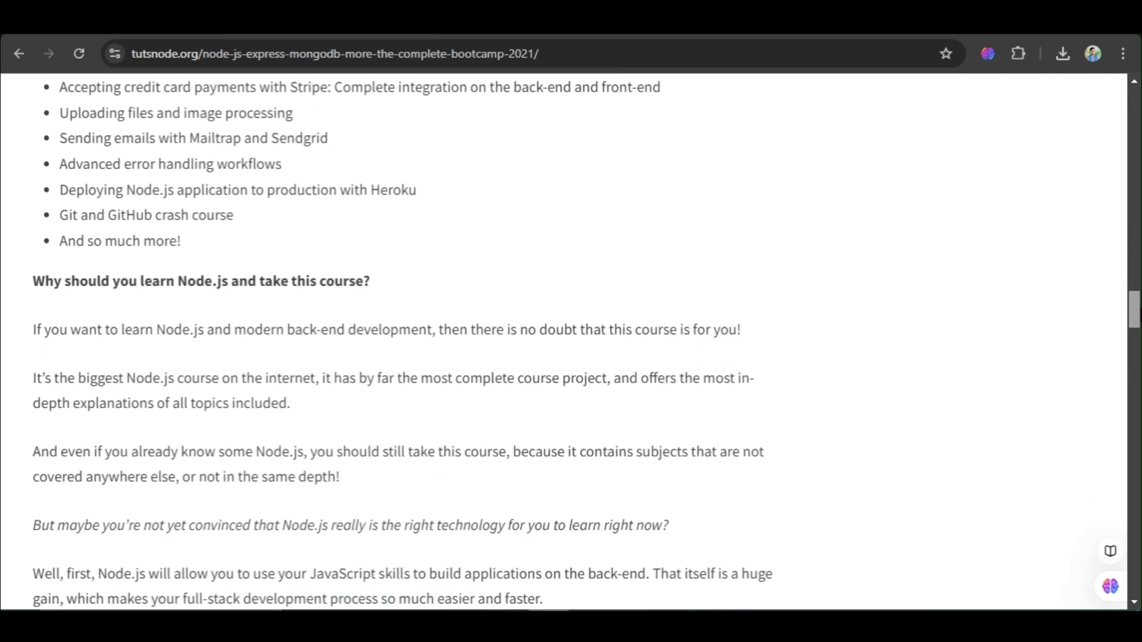
{"action": "scroll", "scroll_direction": "down", "scroll_amount": 3}
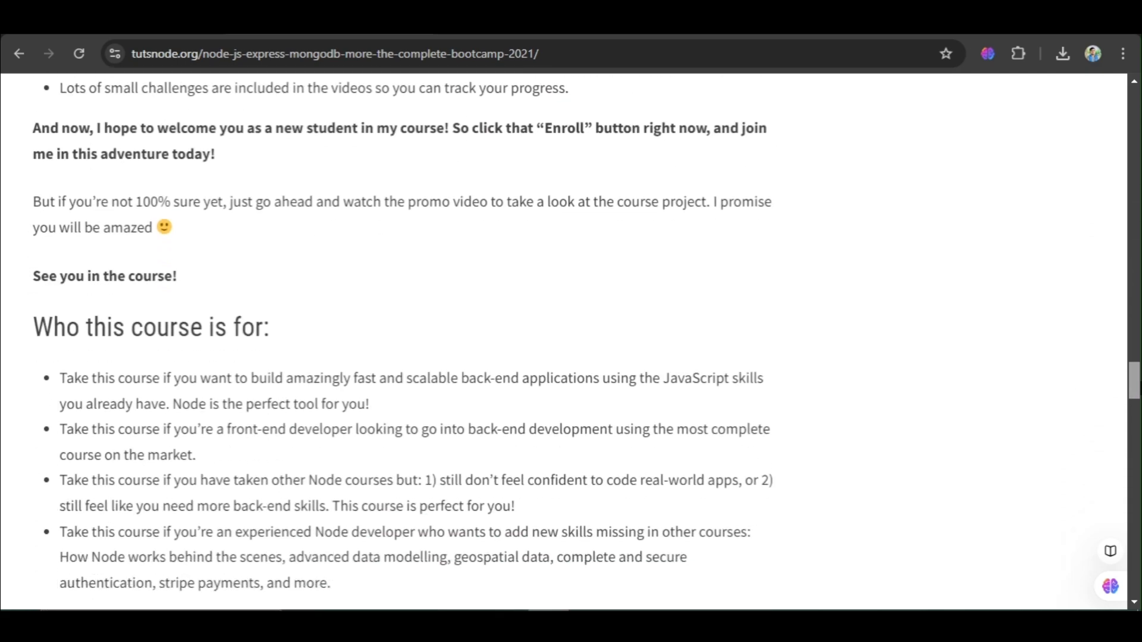
{"action": "scroll", "scroll_direction": "down", "scroll_amount": 3}
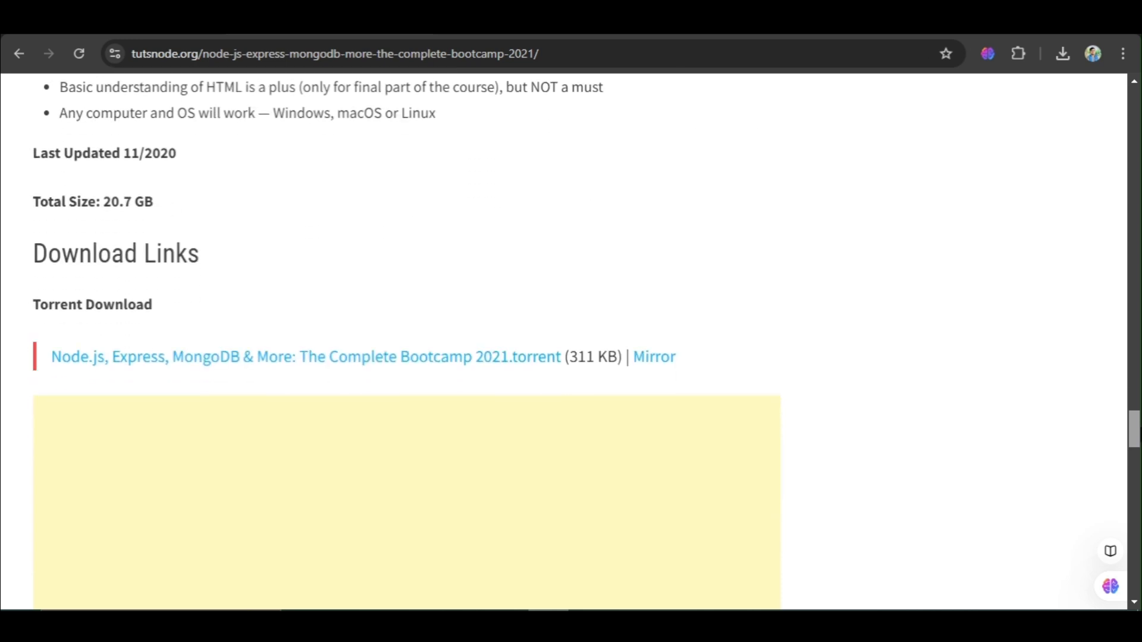
{"action": "mouse_move", "coordinate": [417, 272]}
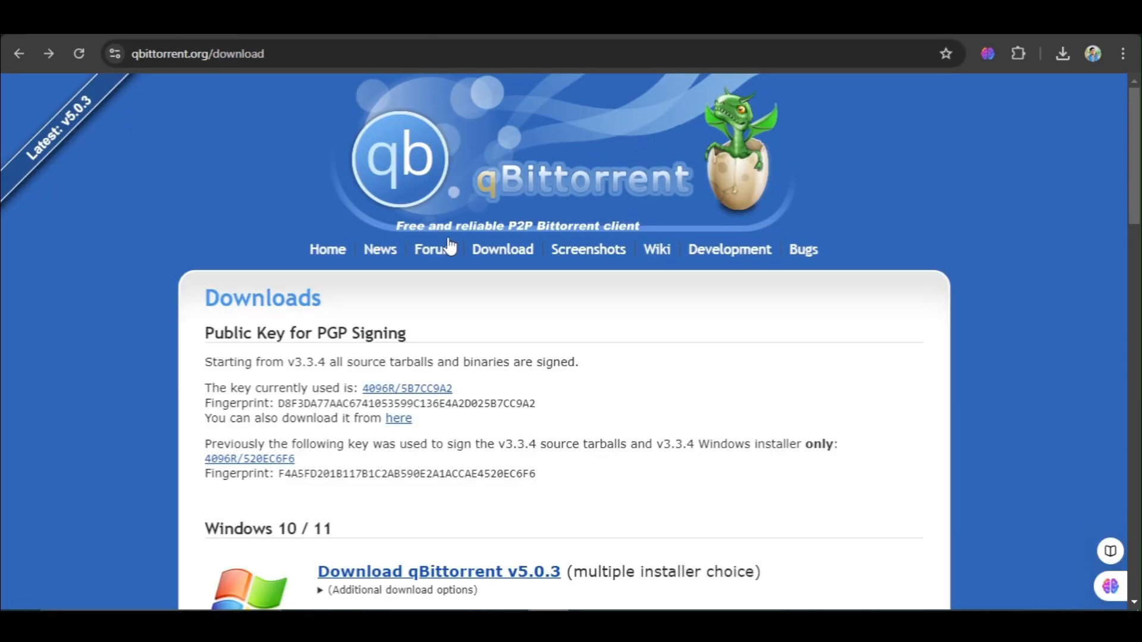
{"action": "mouse_move", "coordinate": [1096, 73]}
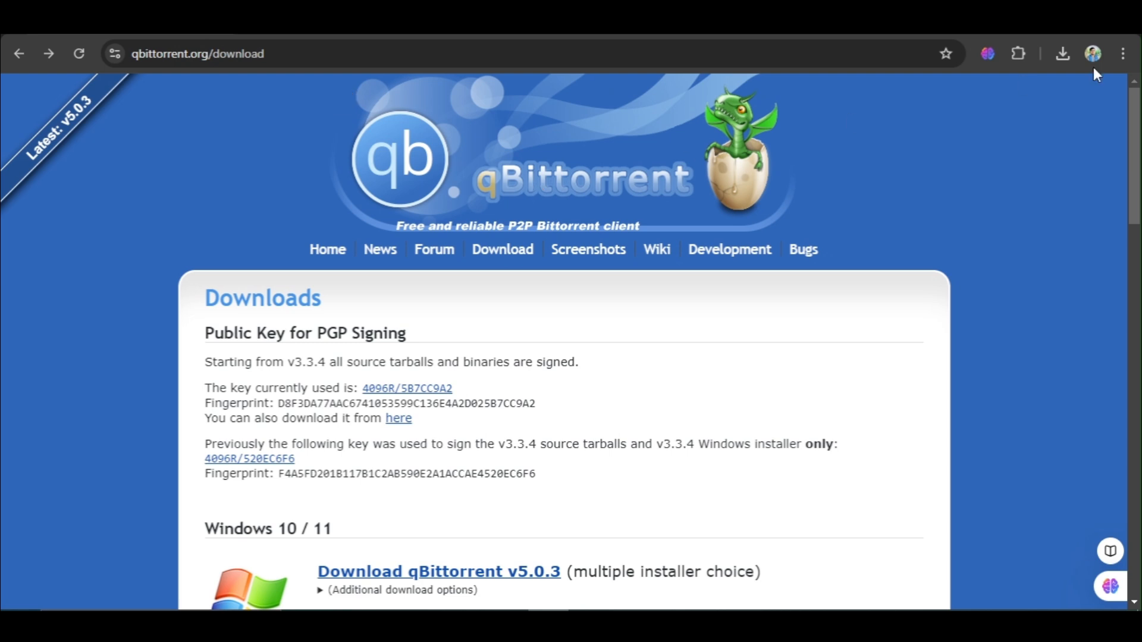
- Scroll qBittorrent's download page past Windows 10/11 to the macOS client options
{"action": "scroll", "scroll_direction": "down", "scroll_amount": 3}
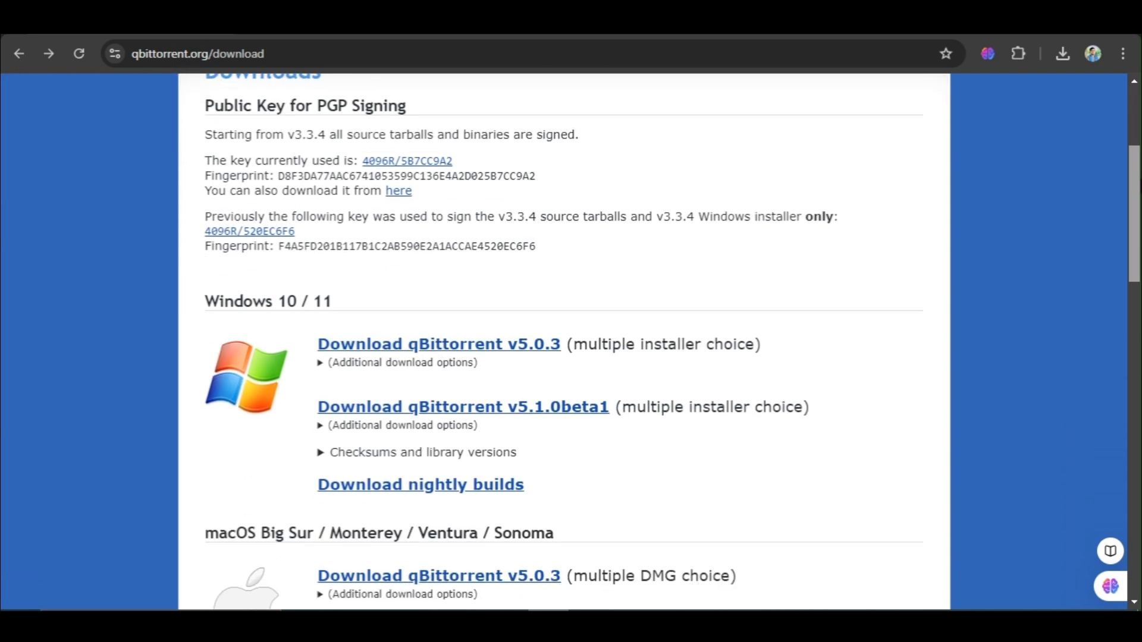
{"action": "scroll", "scroll_direction": "down", "scroll_amount": 3}
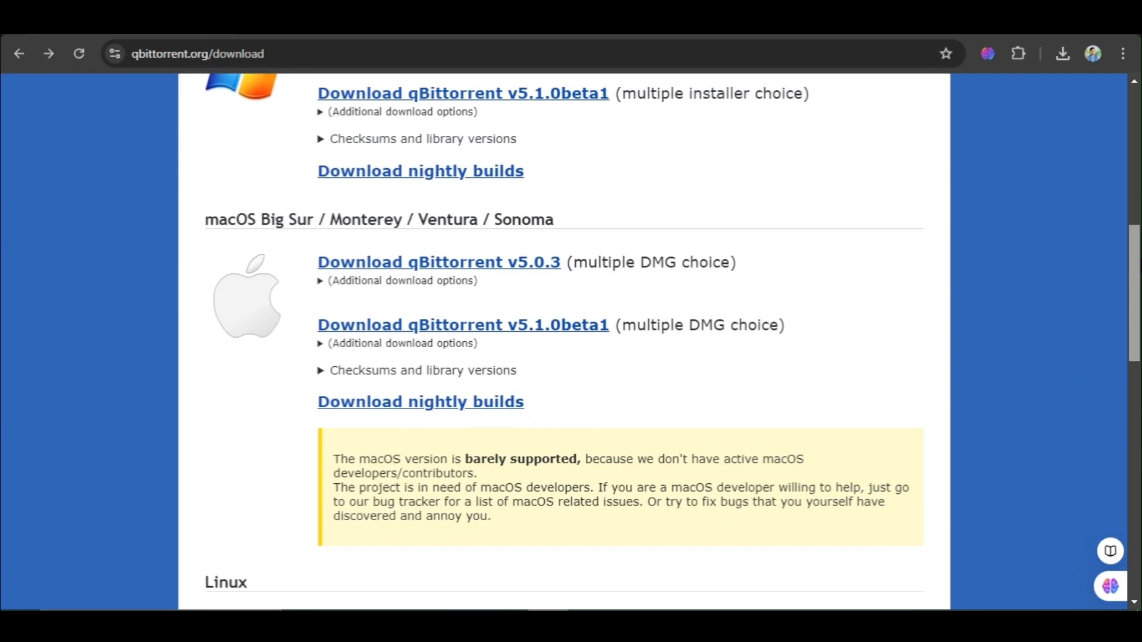
{"action": "scroll", "scroll_direction": "down", "scroll_amount": 3}
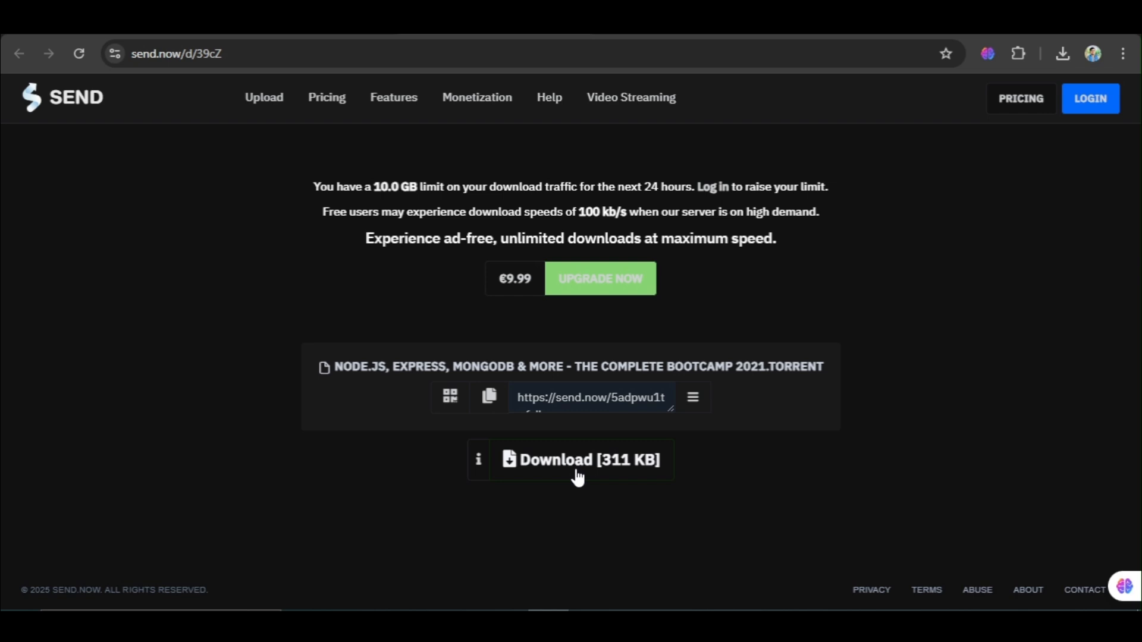
- Download the 311 KB bootcamp torrent from Send.now and open it from Chrome's downloads
{"action": "left_click", "coordinate": [580, 460]}
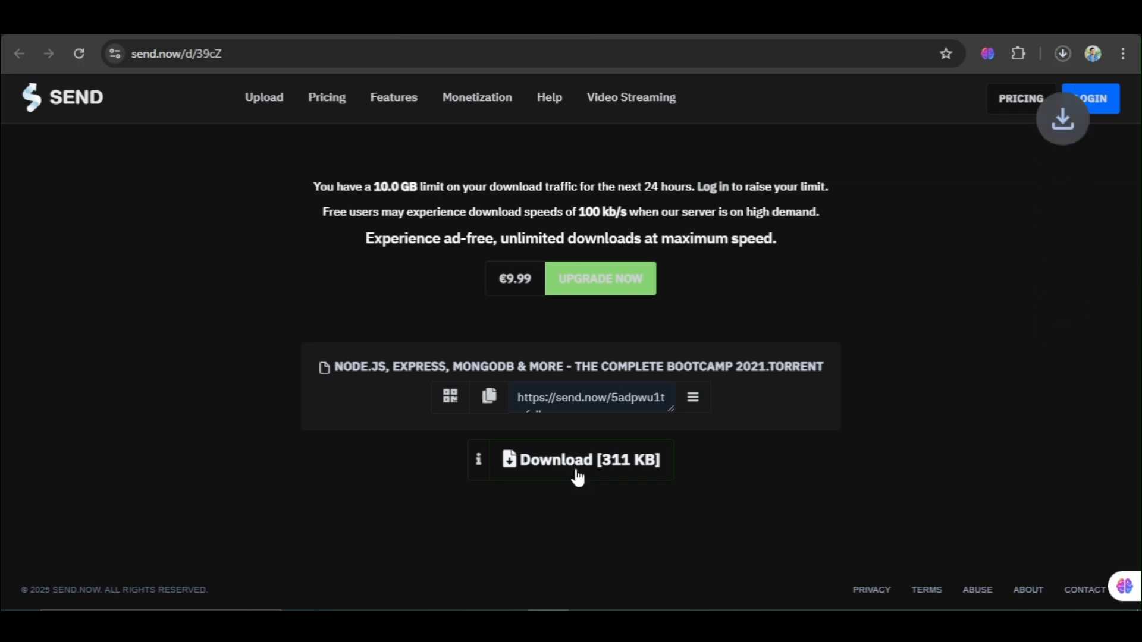
{"action": "left_click", "coordinate": [581, 460]}
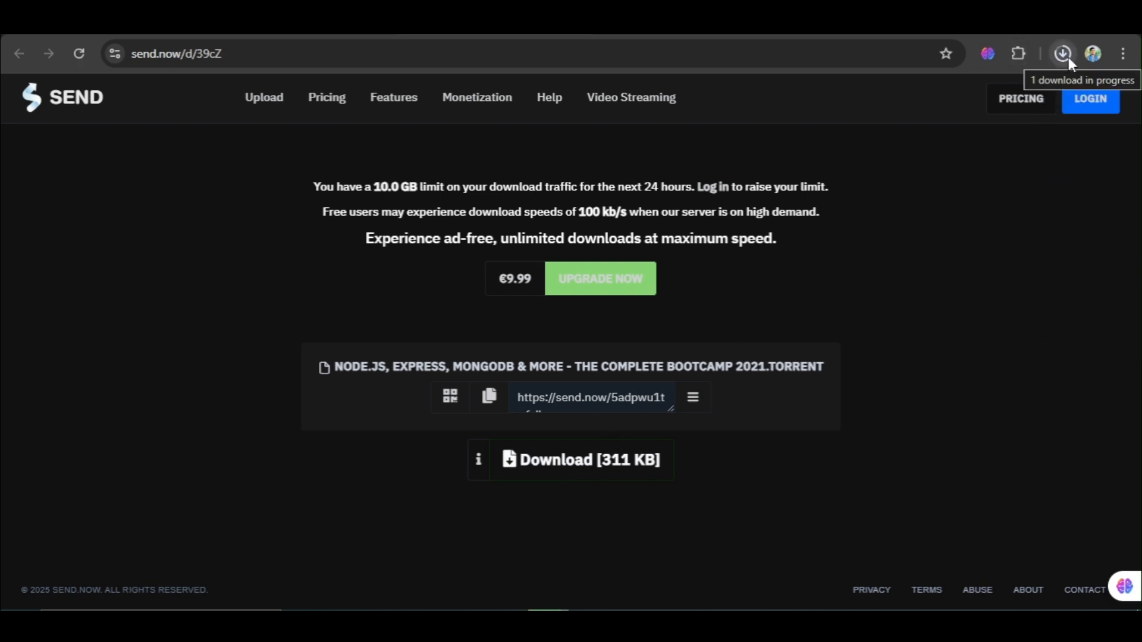
{"action": "left_click", "coordinate": [1062, 53]}
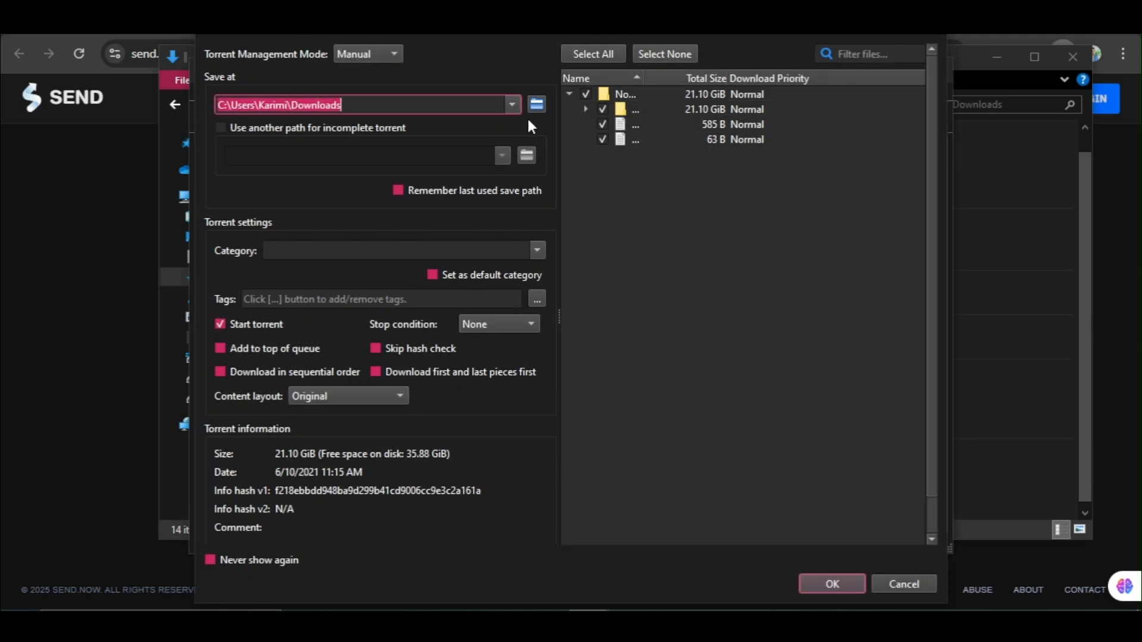
- Set the torrent's save location to New folder on Local Disk (F:) and confirm
{"action": "left_click", "coordinate": [536, 104]}
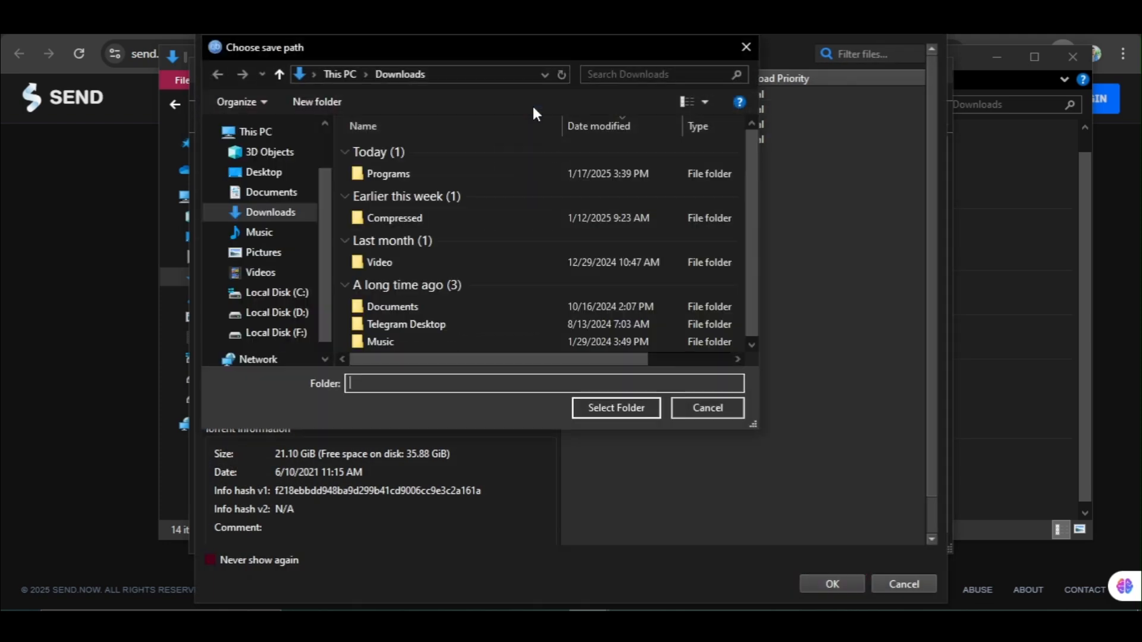
{"action": "left_click", "coordinate": [276, 333]}
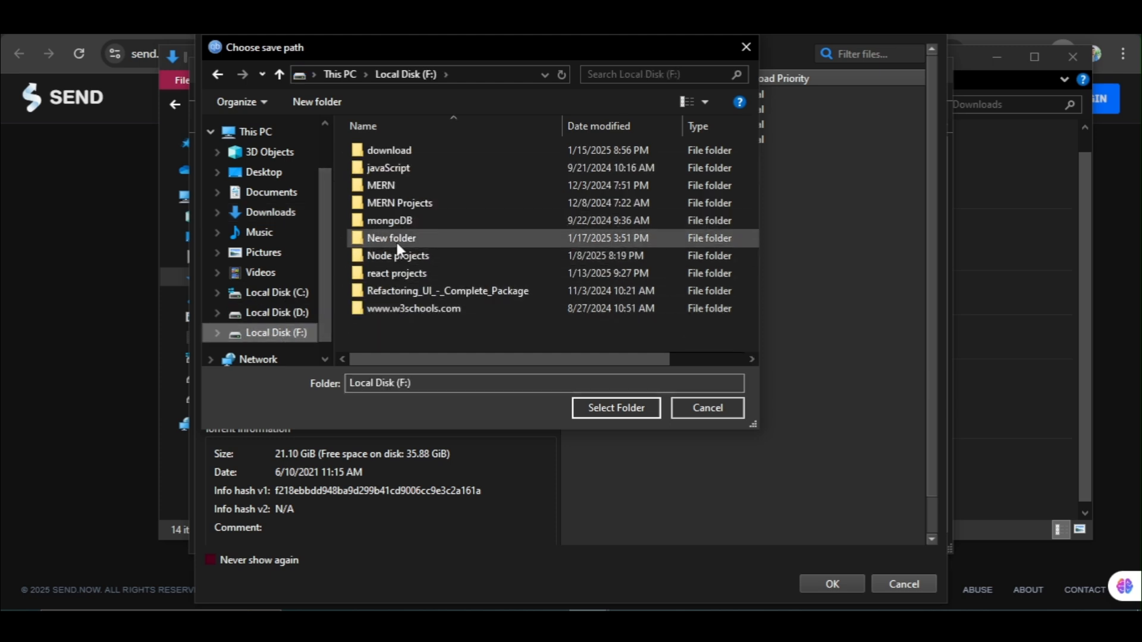
{"action": "double_click", "coordinate": [392, 237]}
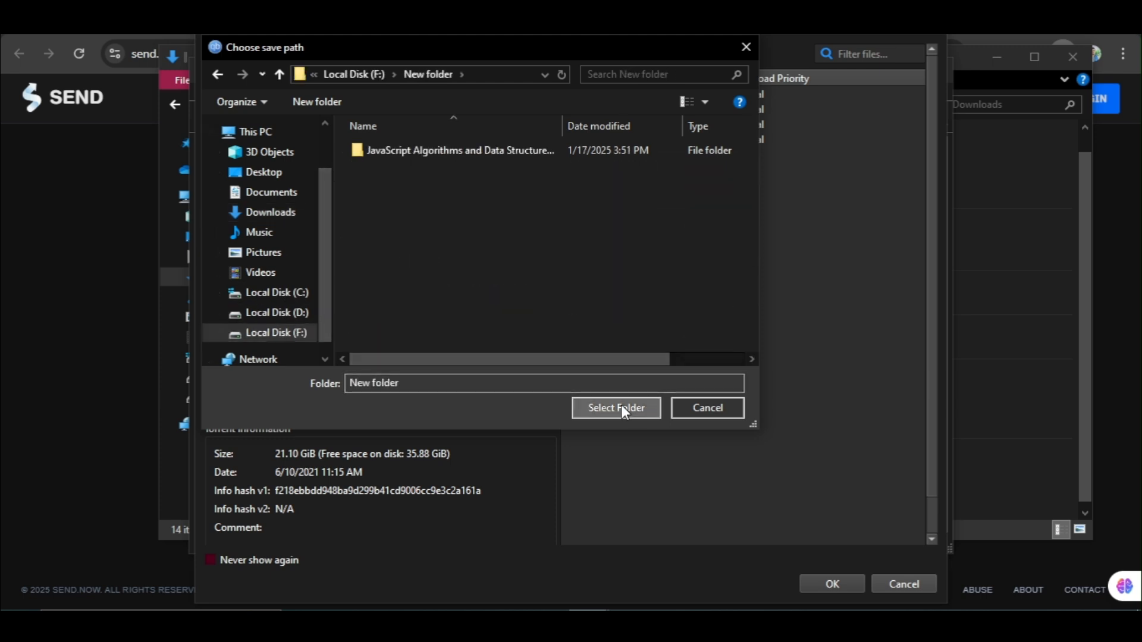
{"action": "left_click", "coordinate": [615, 408]}
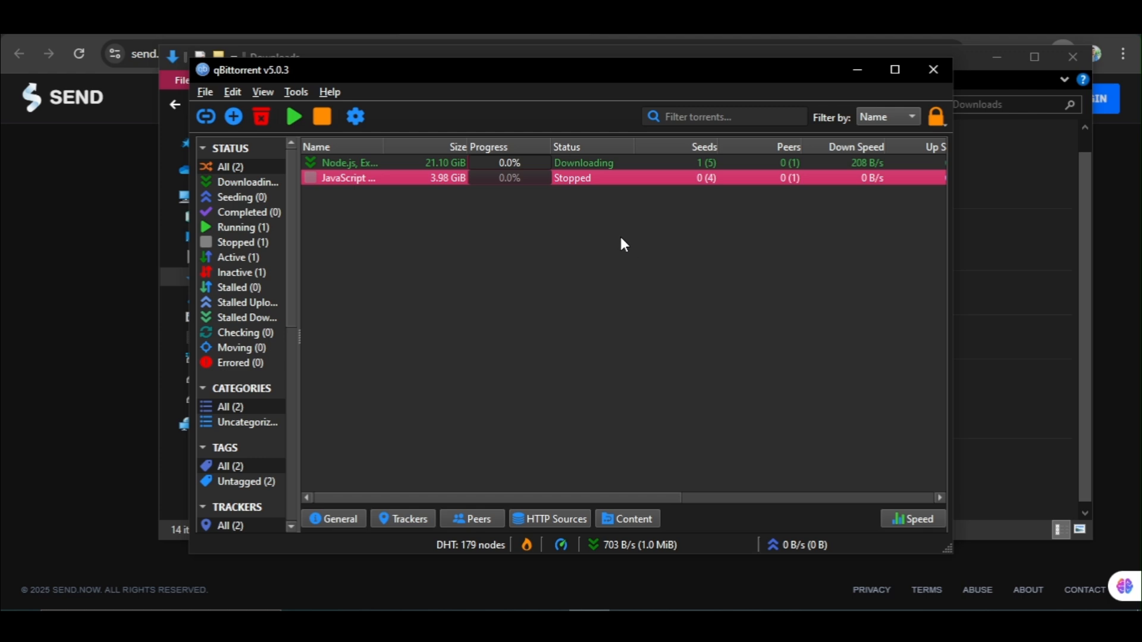
{"action": "mouse_move", "coordinate": [567, 173]}
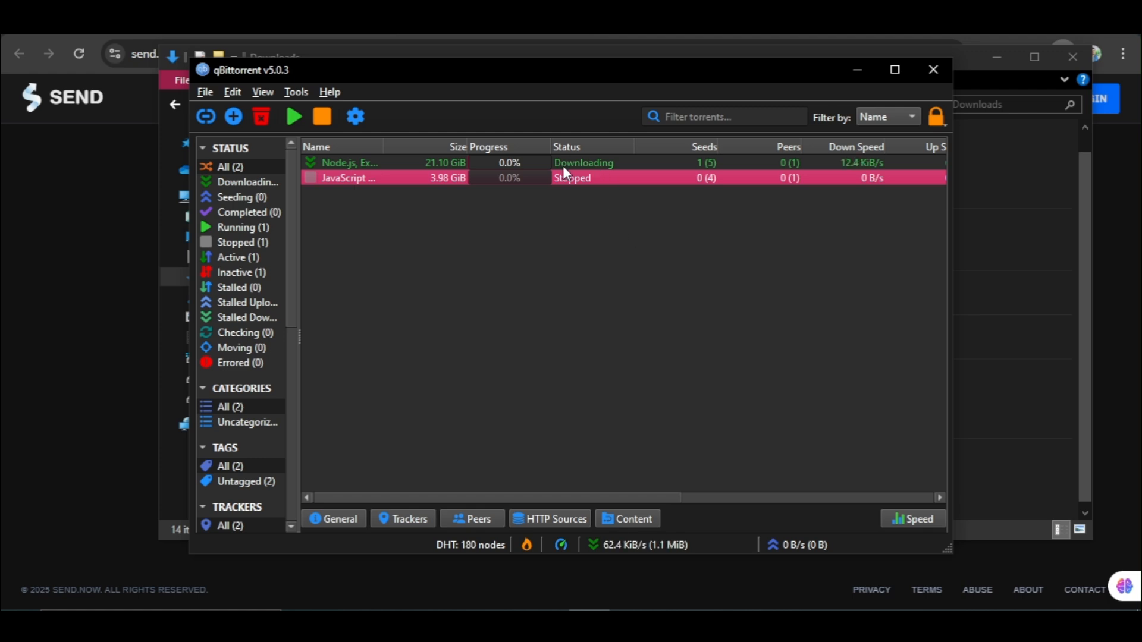
{"action": "mouse_move", "coordinate": [455, 236]}
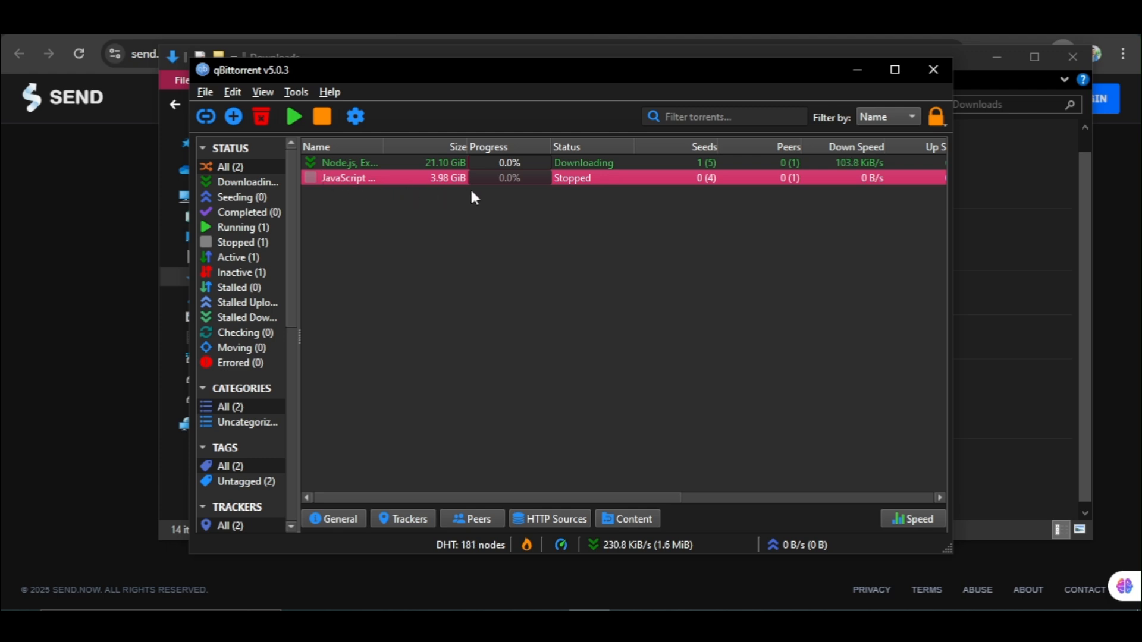
{"action": "mouse_move", "coordinate": [583, 204]}
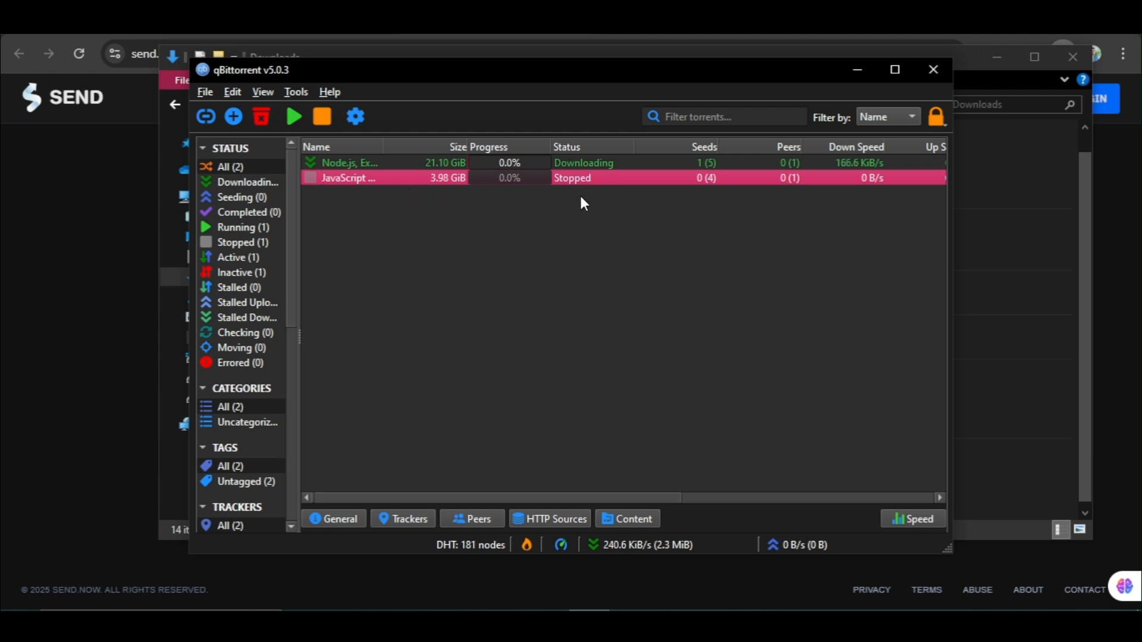
{"action": "mouse_move", "coordinate": [836, 182]}
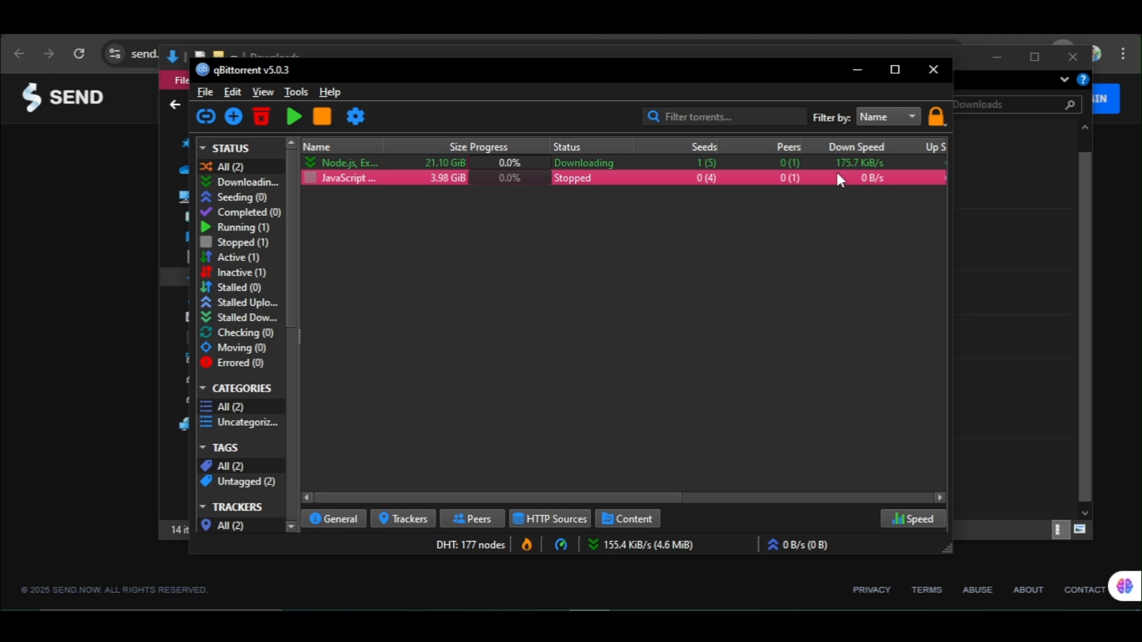
{"action": "mouse_move", "coordinate": [501, 181]}
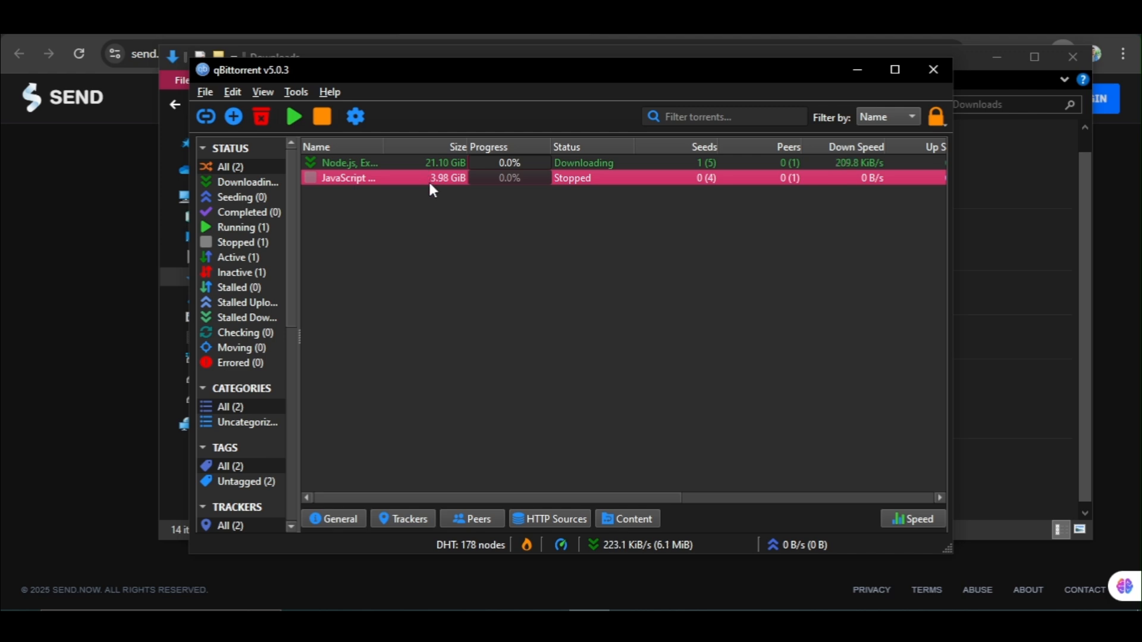
{"action": "mouse_move", "coordinate": [586, 168]}
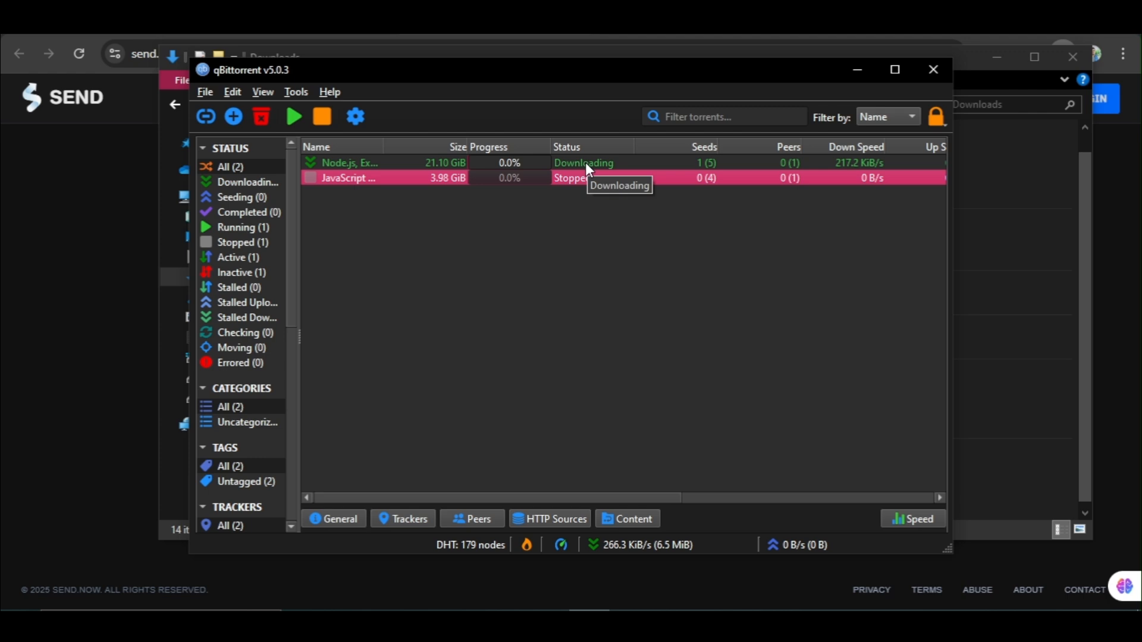